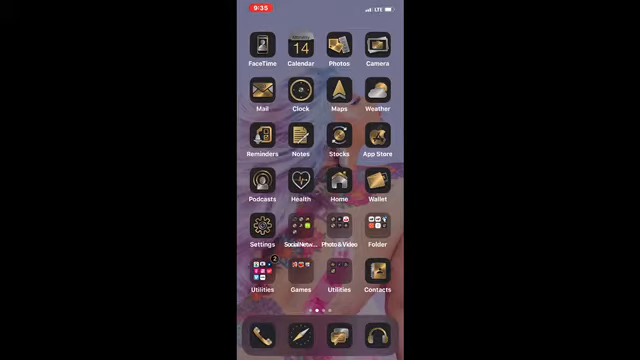
Swipe across the themed home screen pages toward the one holding Cydia.
scroll(left, 3)
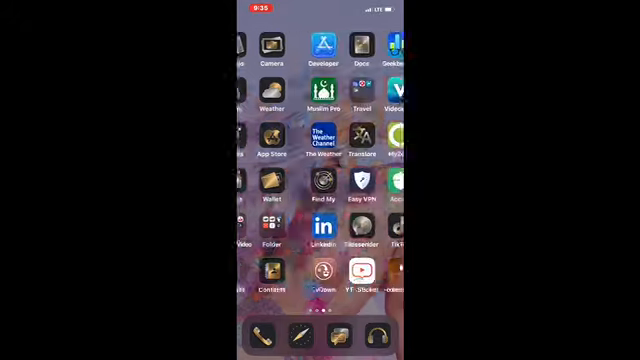
scroll(left, 3)
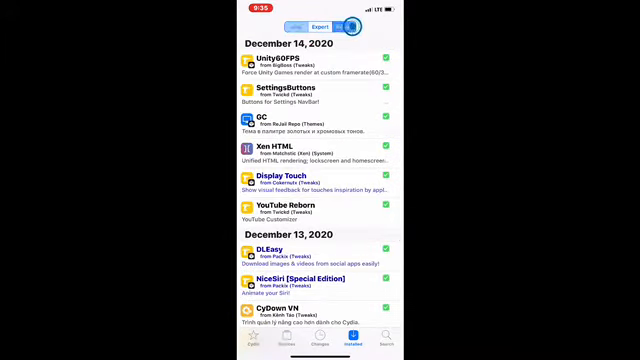
Show the installed UnityDOFPS package's details with version and filesystem content.
click(344, 24)
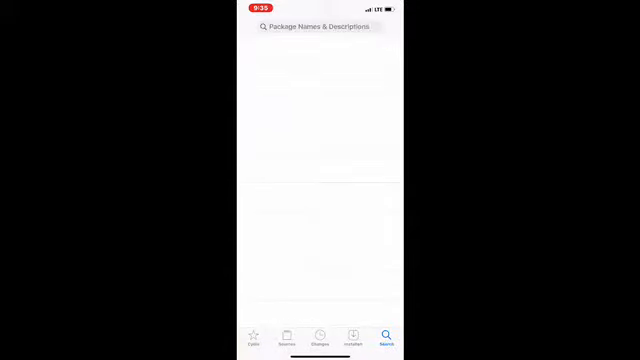
click(316, 28)
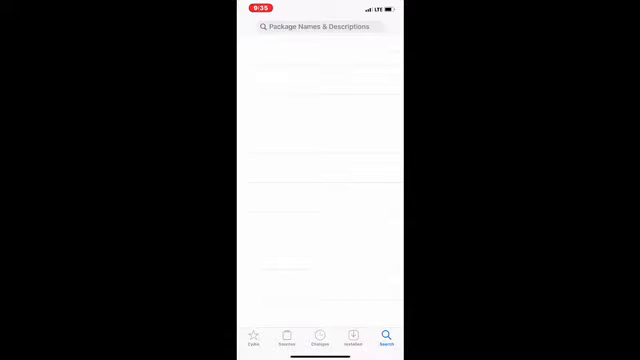
click(352, 338)
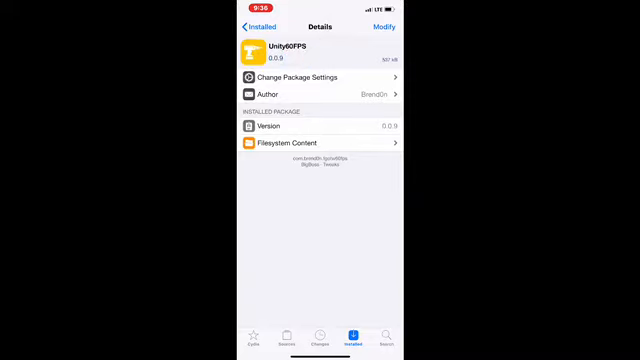
click(354, 168)
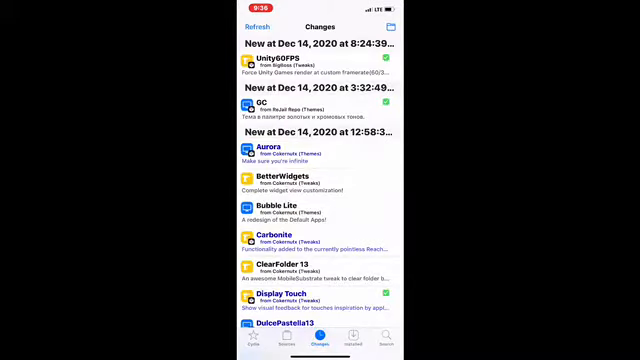
click(330, 68)
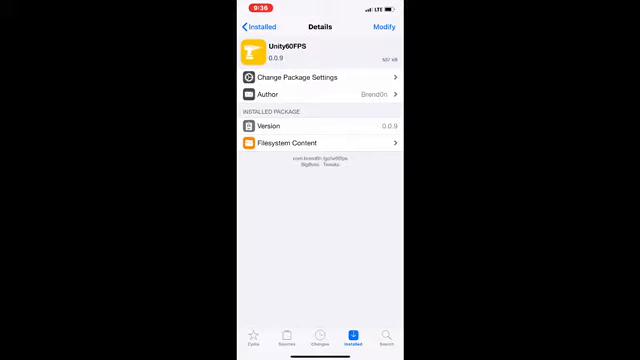
click(276, 74)
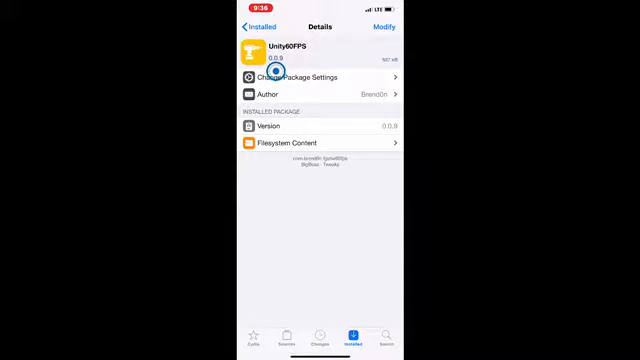
click(320, 76)
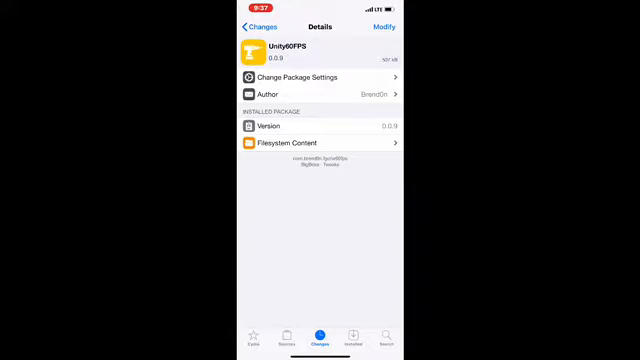
Return to the recent changes list to reach the December 14, 2020 package.
click(396, 26)
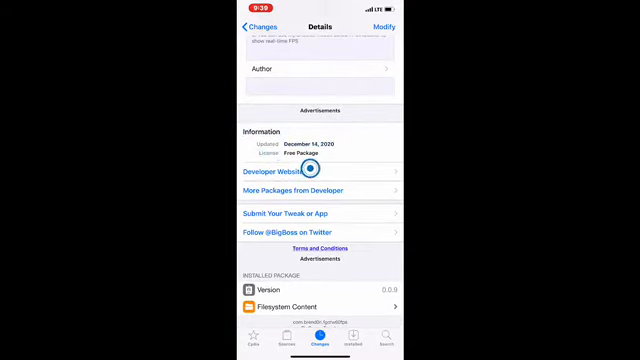
scroll(down, 3)
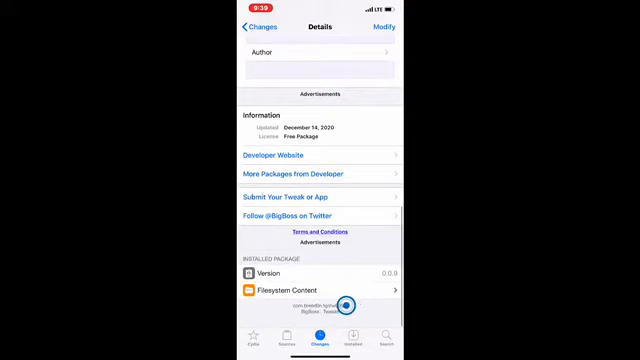
scroll(down, 3)
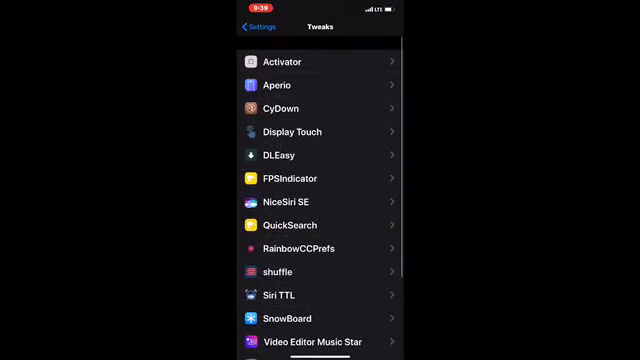
Scroll down through FPSIndicator's game chooser list of apps with per-app switches.
scroll(down, 3)
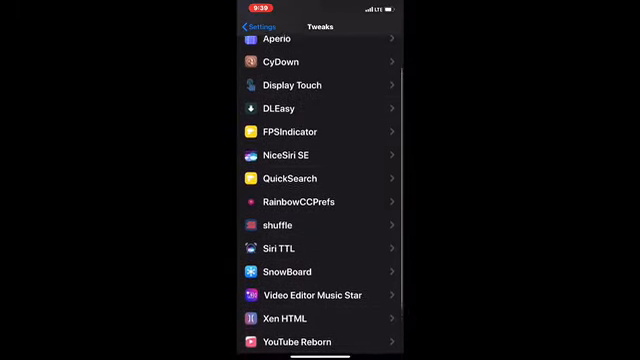
scroll(down, 3)
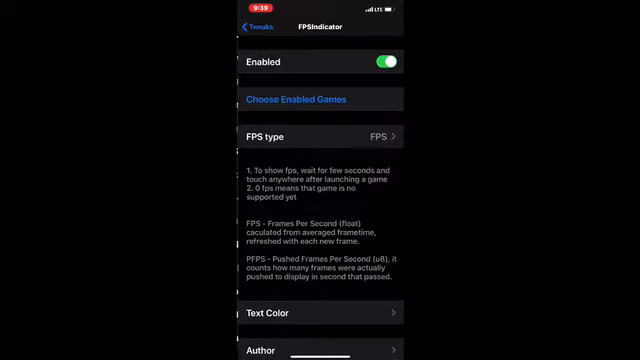
scroll(down, 3)
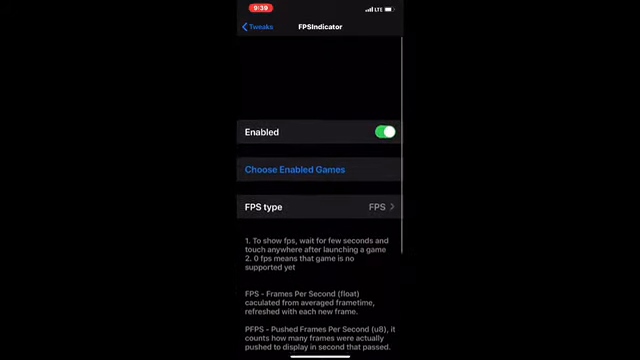
scroll(down, 3)
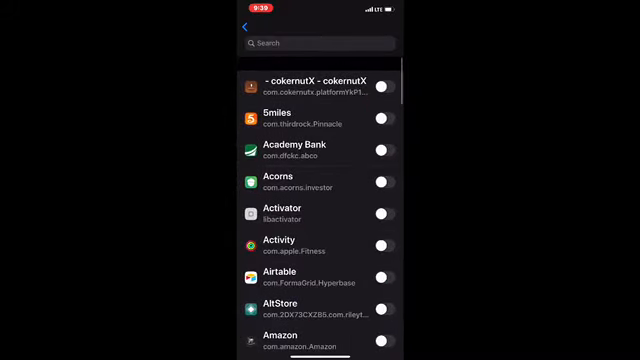
Enable FPSIndicator for Coin Master in the app list and return to its options page.
scroll(down, 3)
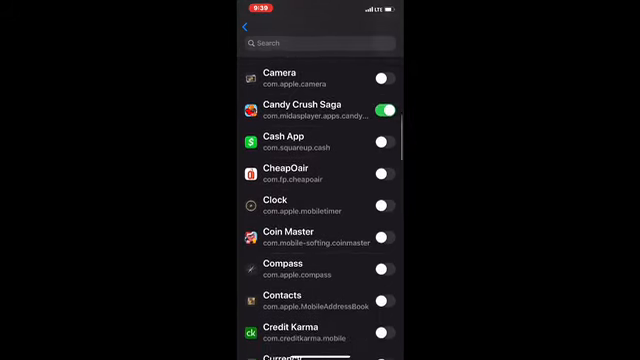
scroll(down, 3)
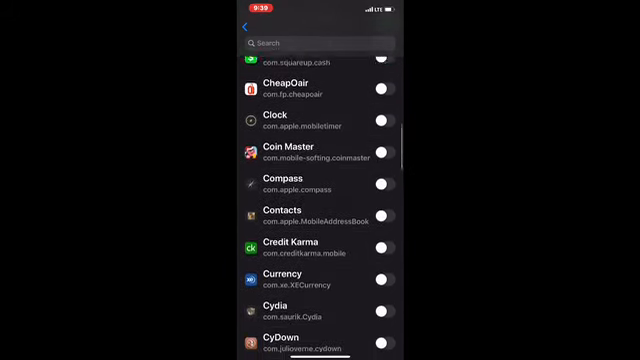
click(388, 130)
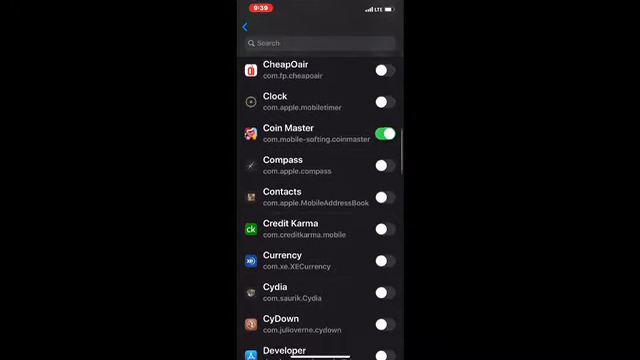
scroll(down, 3)
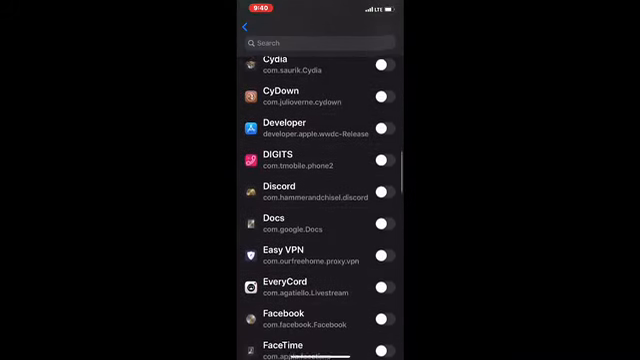
scroll(down, 3)
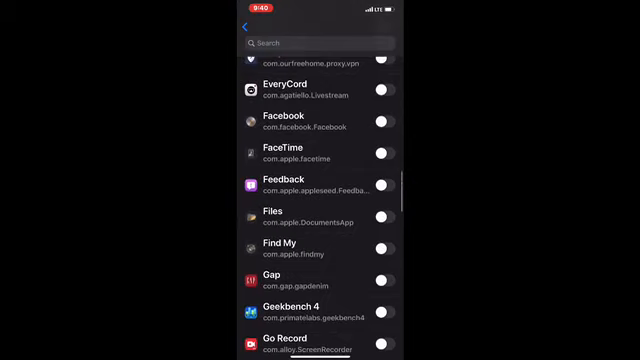
scroll(down, 3)
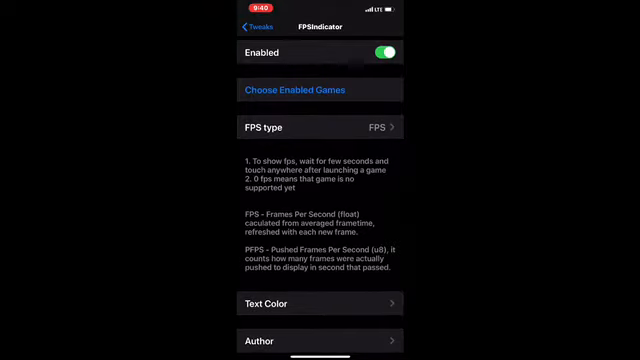
click(320, 126)
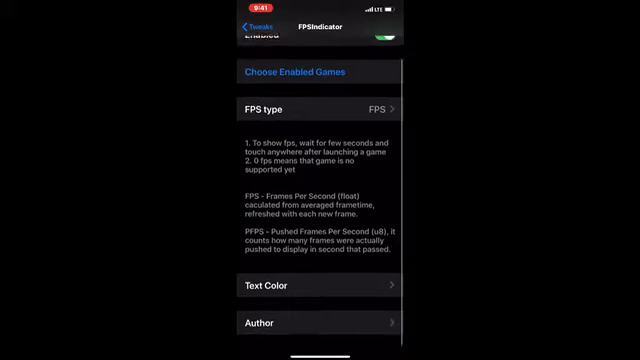
Leave FPSIndicator's options for the Tweaks list with CyDown, FPSIndicator and SnowBoard.
click(320, 322)
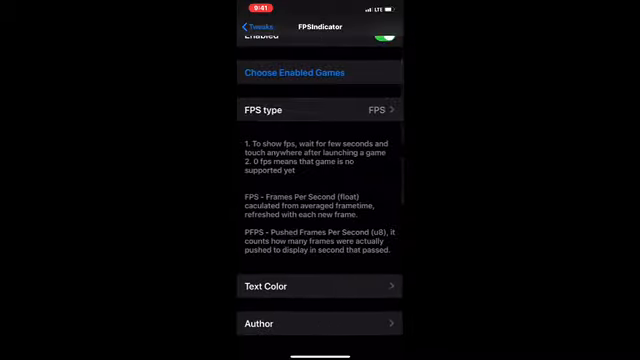
click(248, 26)
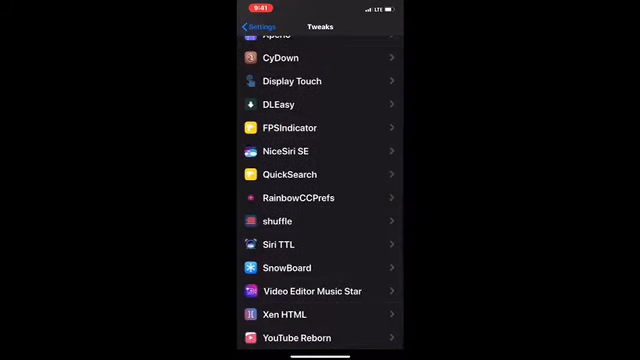
Leave Settings and launch Cydia on its recent December 14, 2020 packages.
click(250, 26)
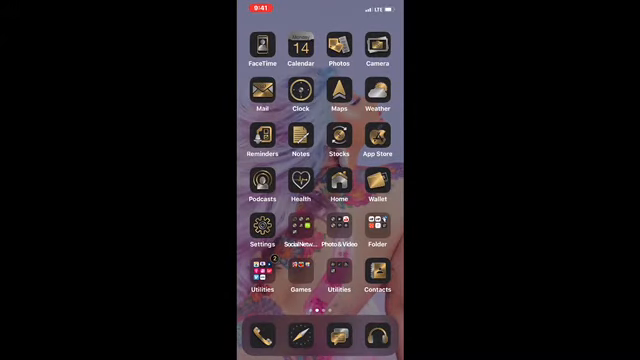
click(376, 236)
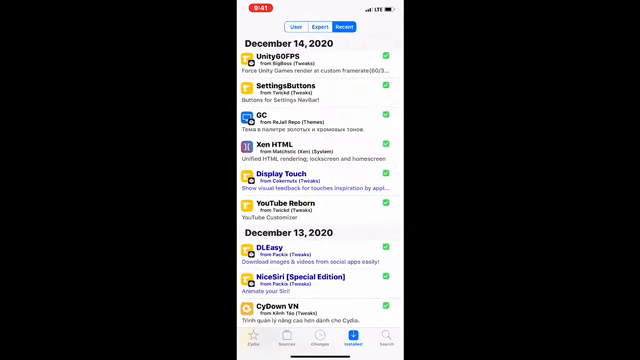
scroll(down, 3)
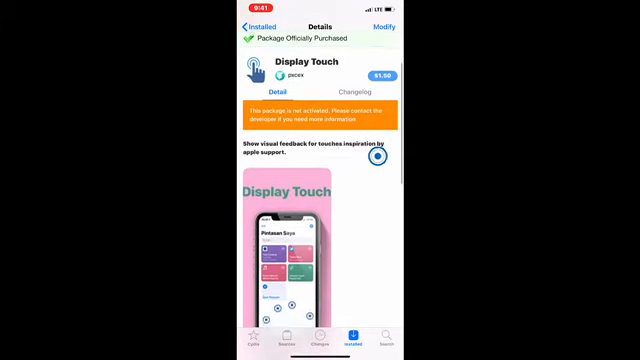
scroll(up, 3)
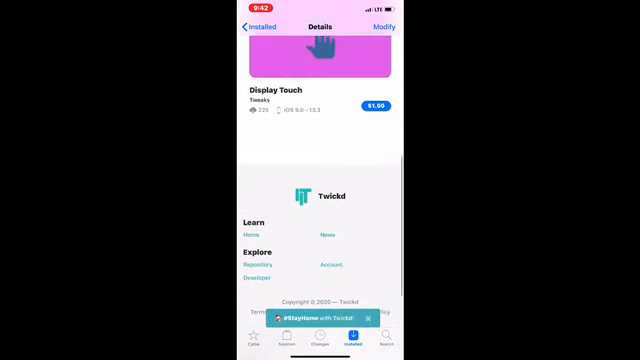
click(300, 120)
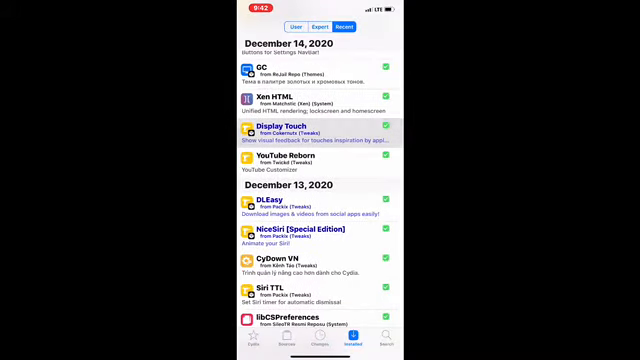
scroll(down, 3)
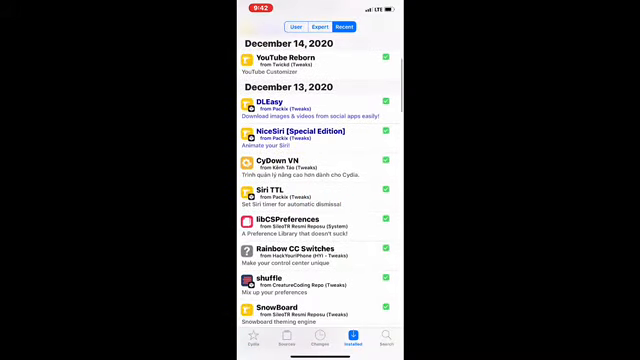
scroll(down, 3)
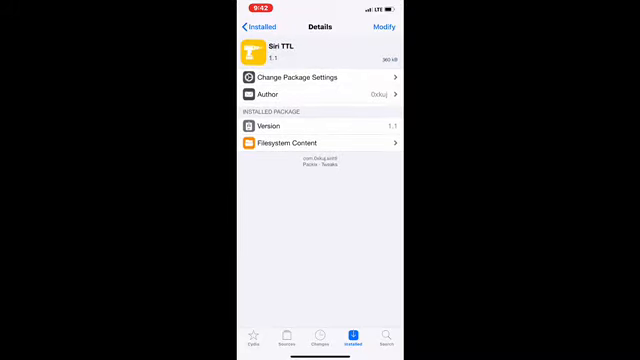
scroll(down, 3)
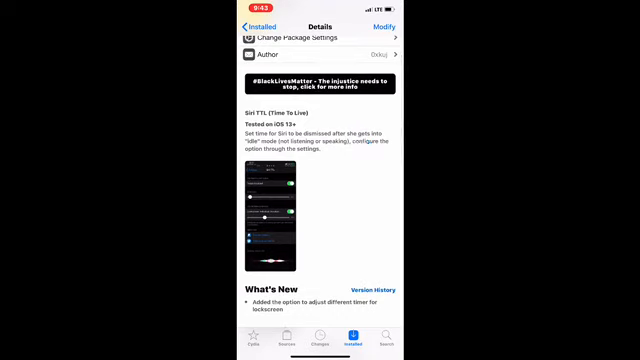
scroll(down, 3)
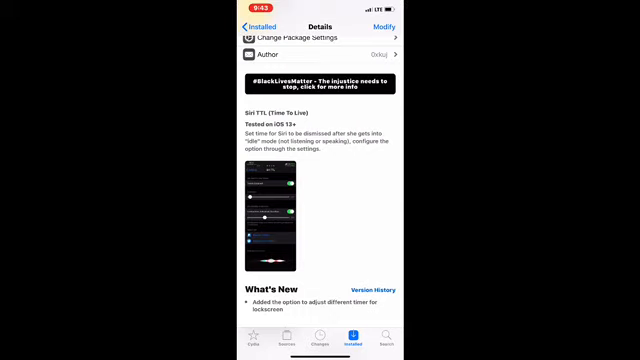
scroll(up, 3)
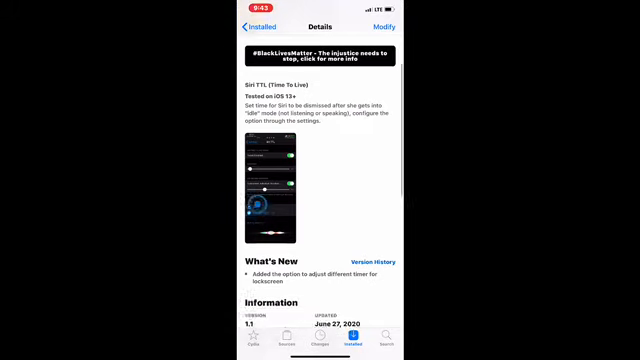
scroll(down, 3)
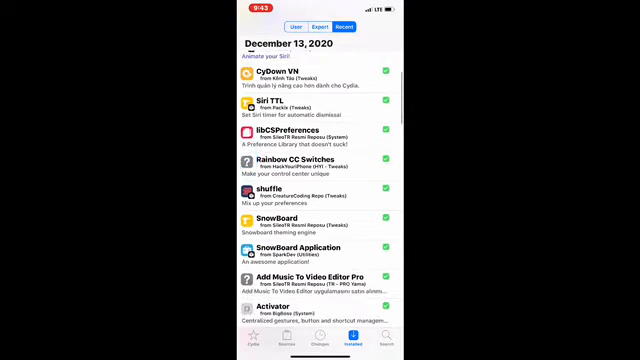
scroll(down, 3)
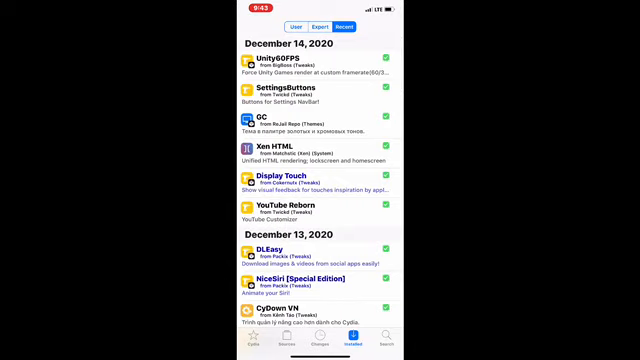
click(336, 146)
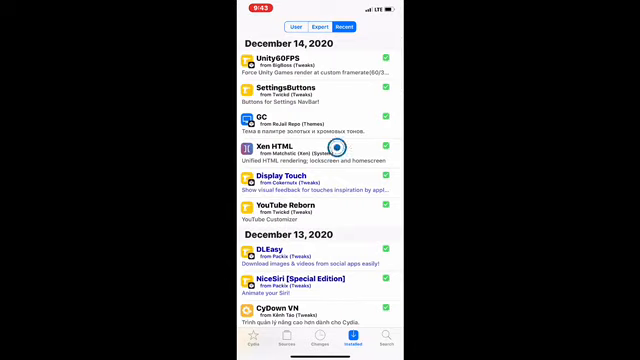